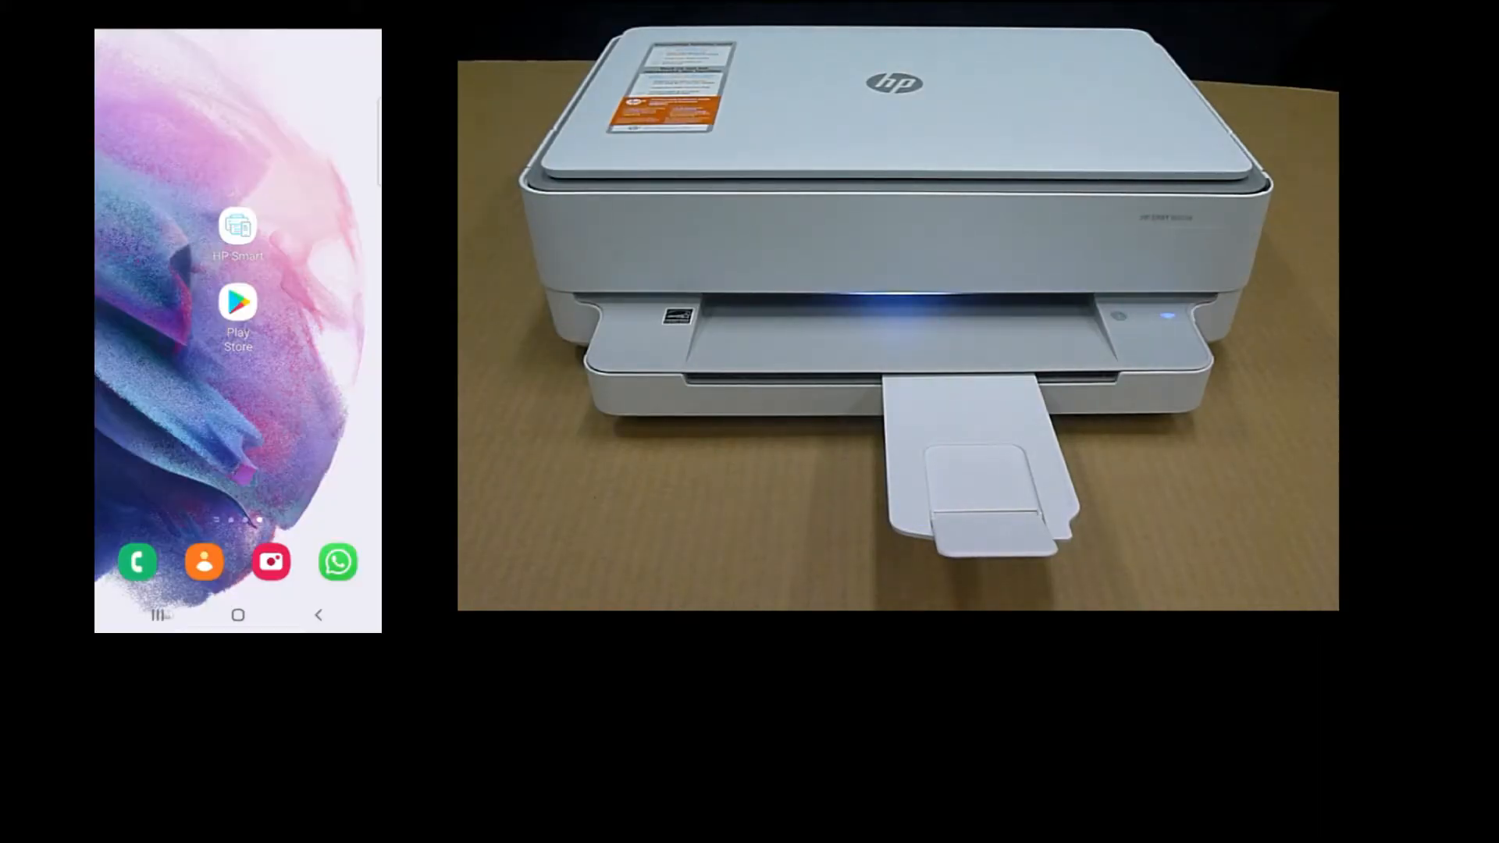
Step: Launch the HP Smart app from the Android home screen
{"action": "left_click", "coordinate": [237, 227]}
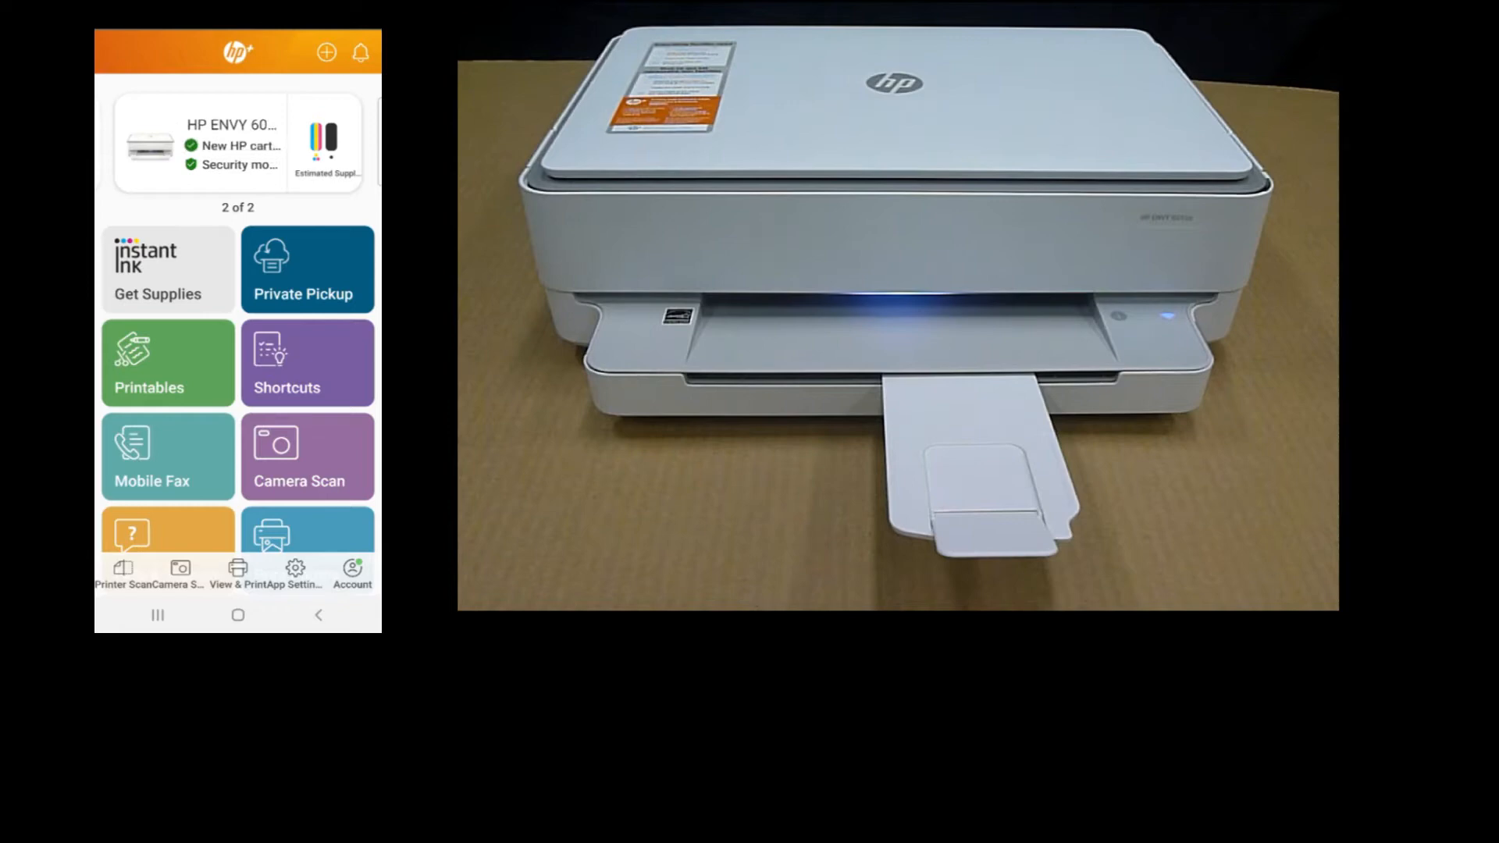
Step: Go to Print Documents and browse the phone's PDF files
{"action": "scroll", "scroll_direction": "down", "scroll_amount": 3}
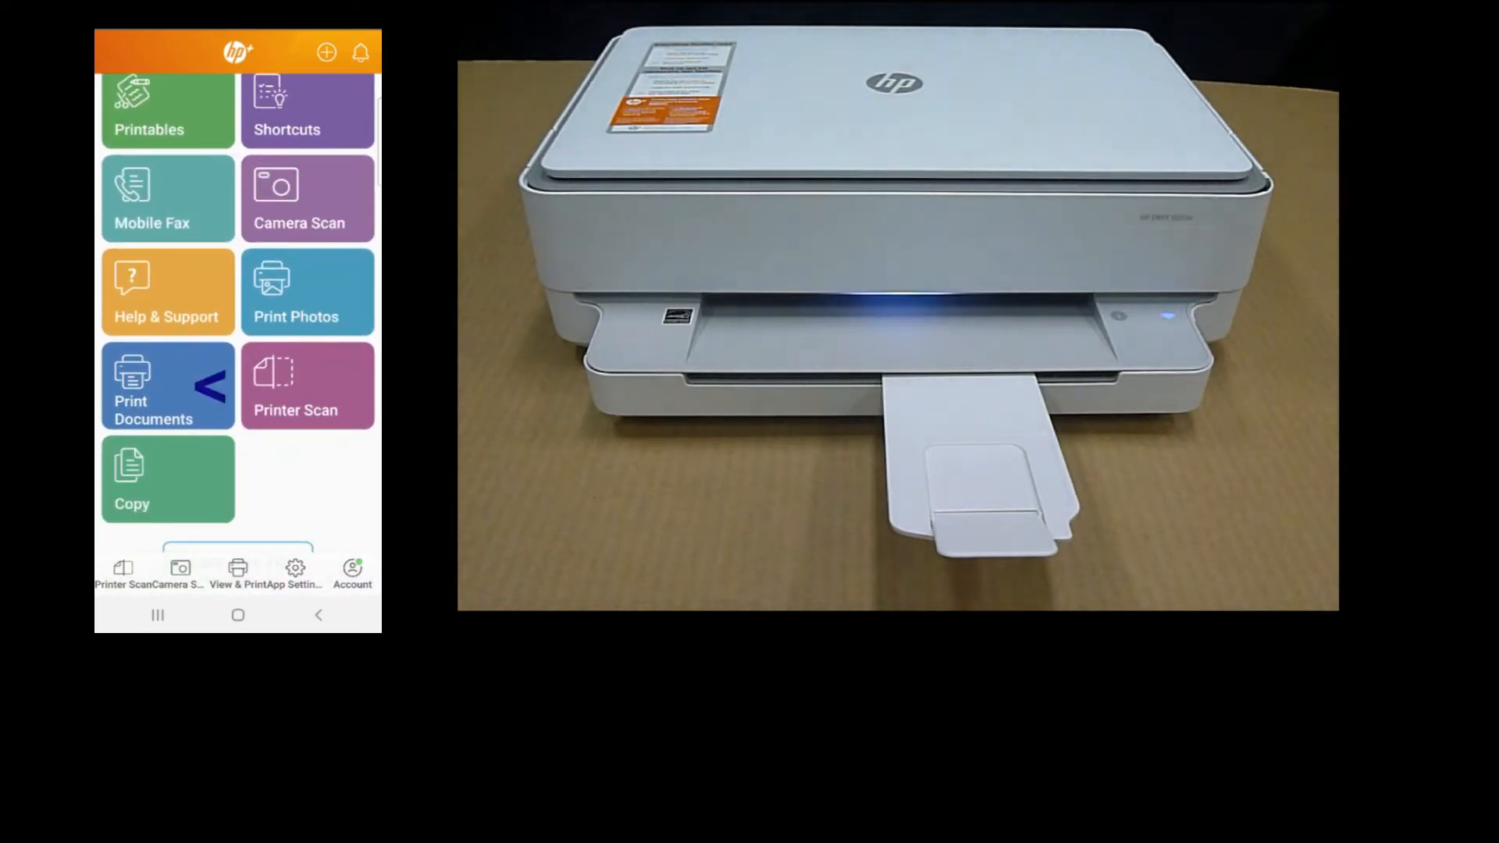
{"action": "left_click", "coordinate": [153, 385]}
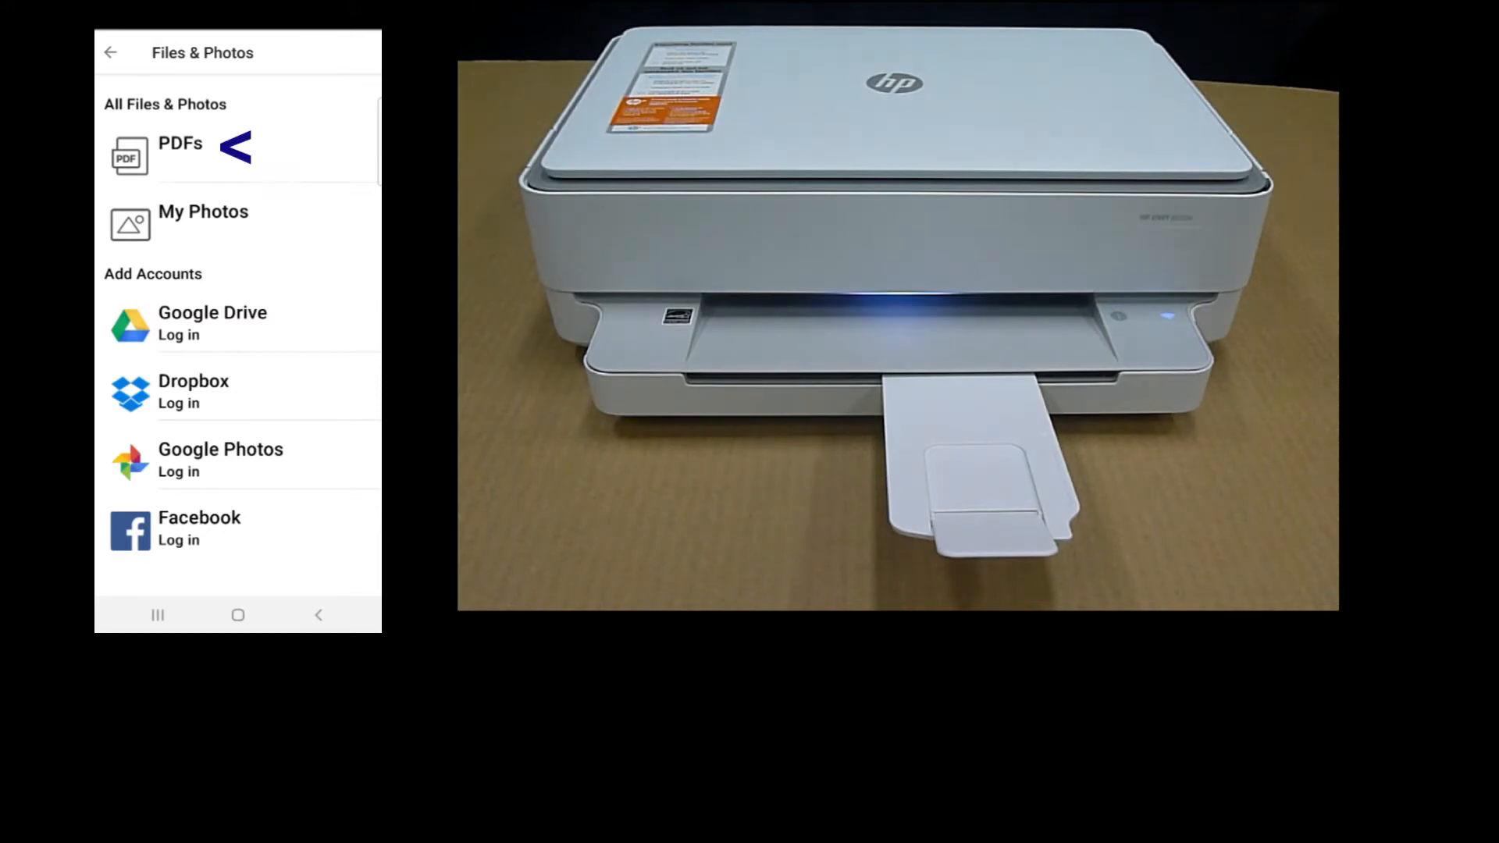
{"action": "left_click", "coordinate": [180, 144]}
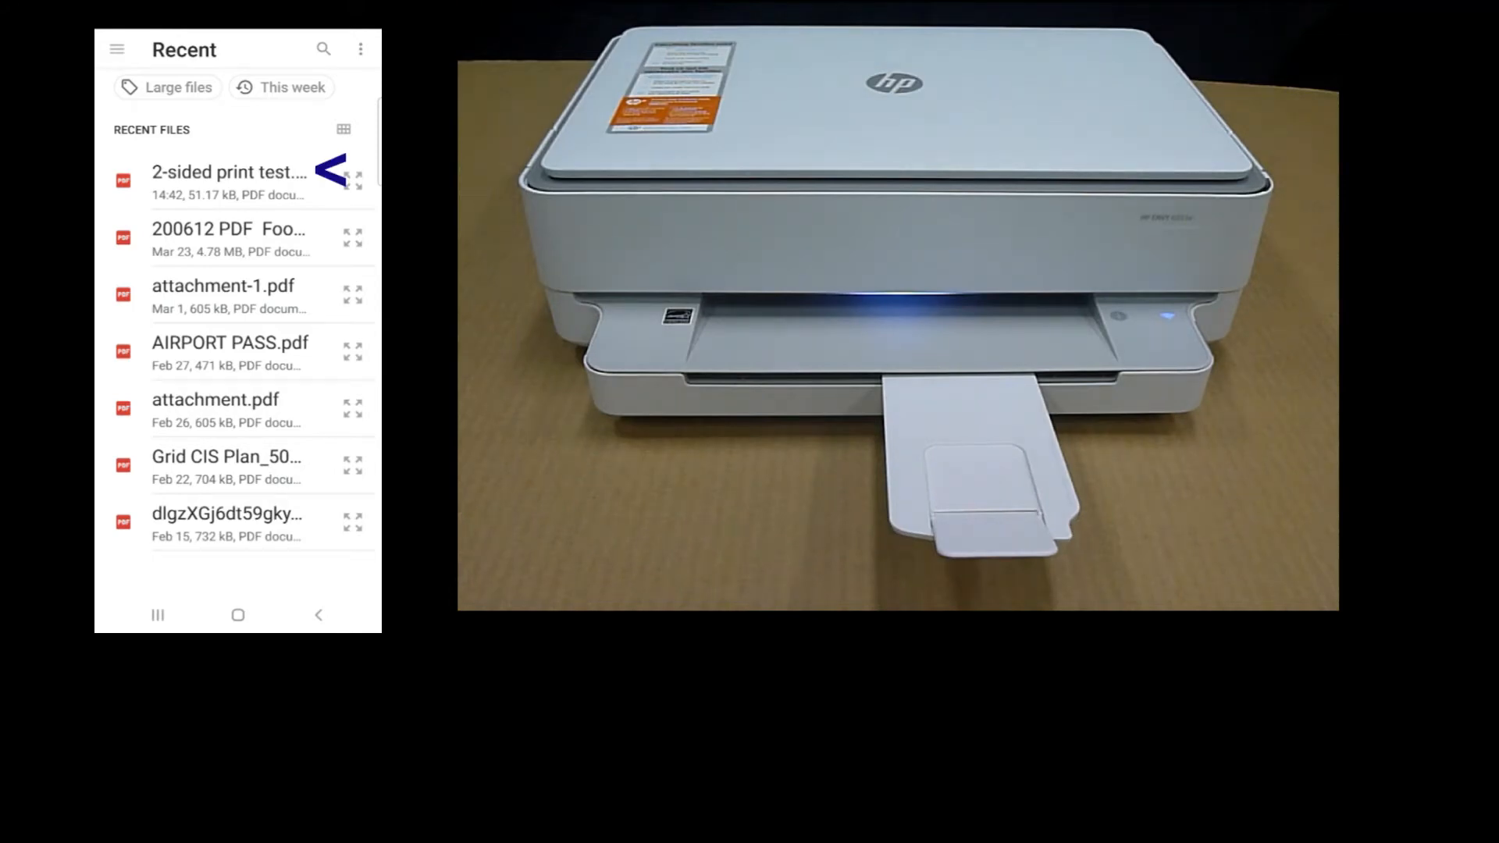
Step: Choose the '2-sided print test' PDF and proceed to its print settings
{"action": "left_click", "coordinate": [229, 171]}
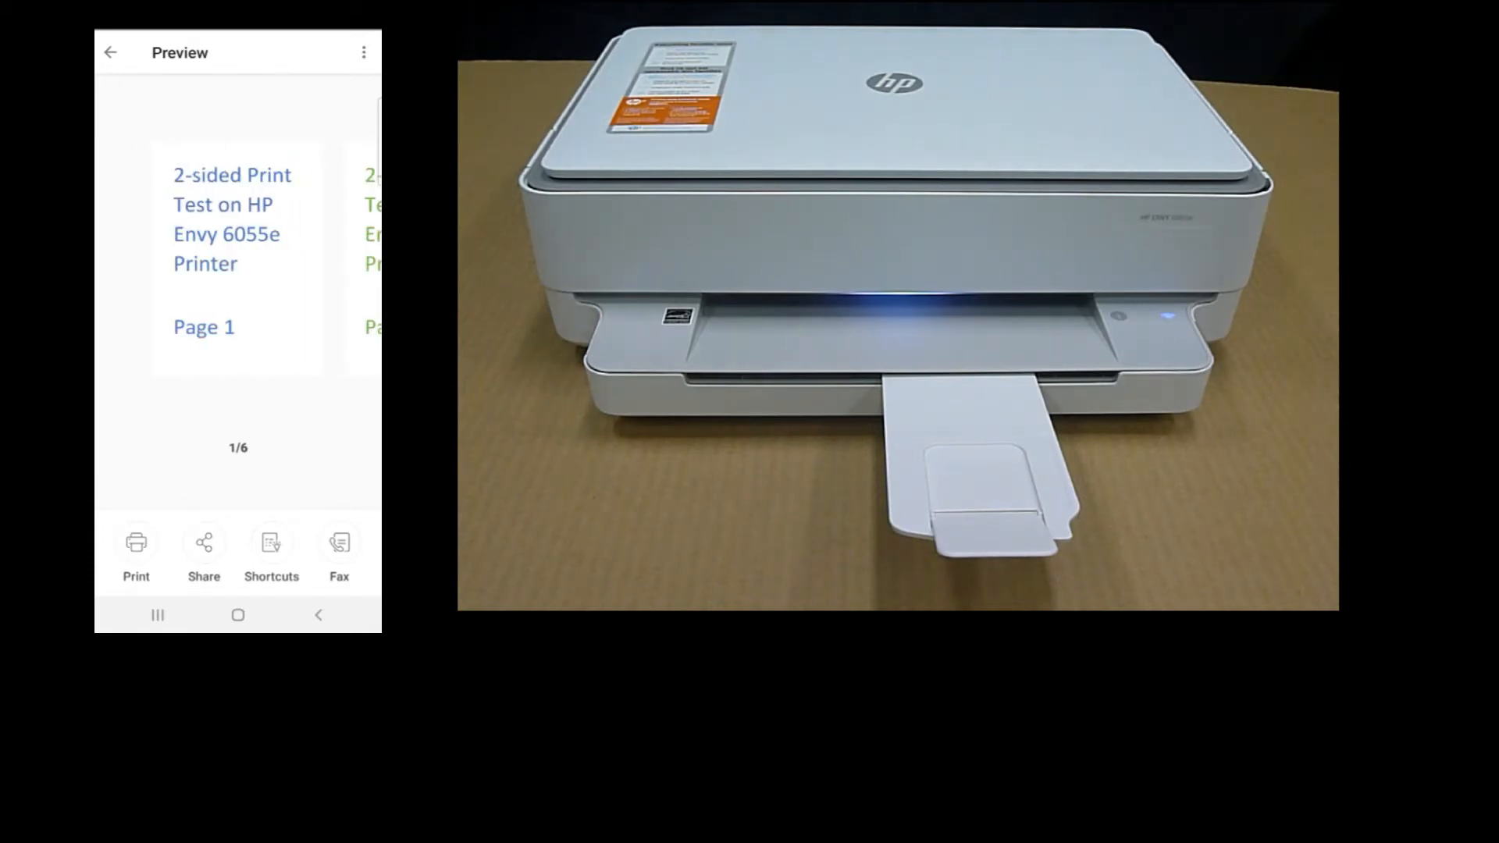
{"action": "left_click", "coordinate": [135, 542]}
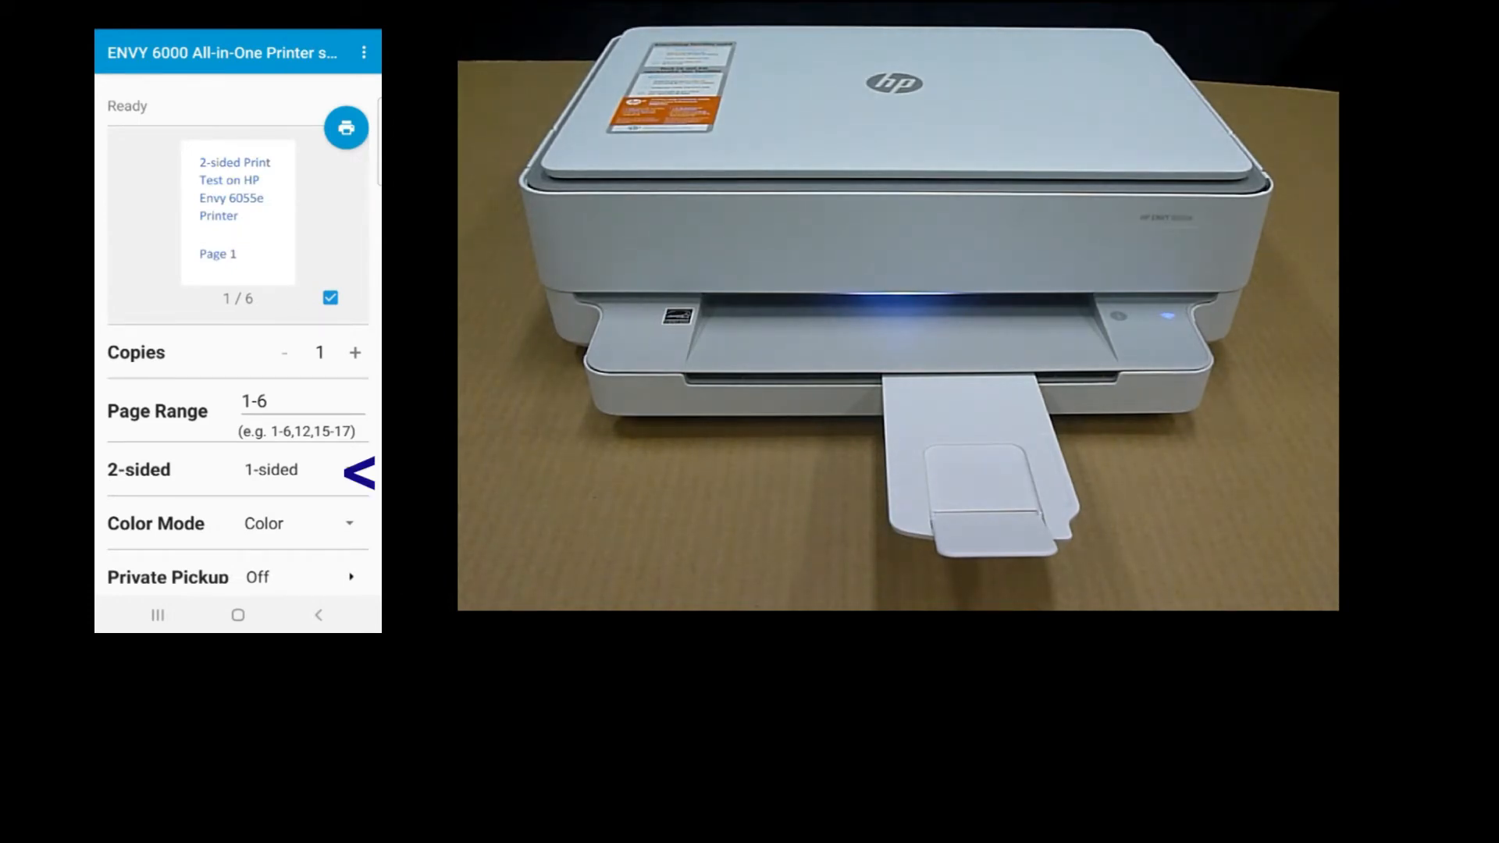
Step: Set the job to 2-sided (long-edge), keeping color and one copy
{"action": "left_click", "coordinate": [271, 469]}
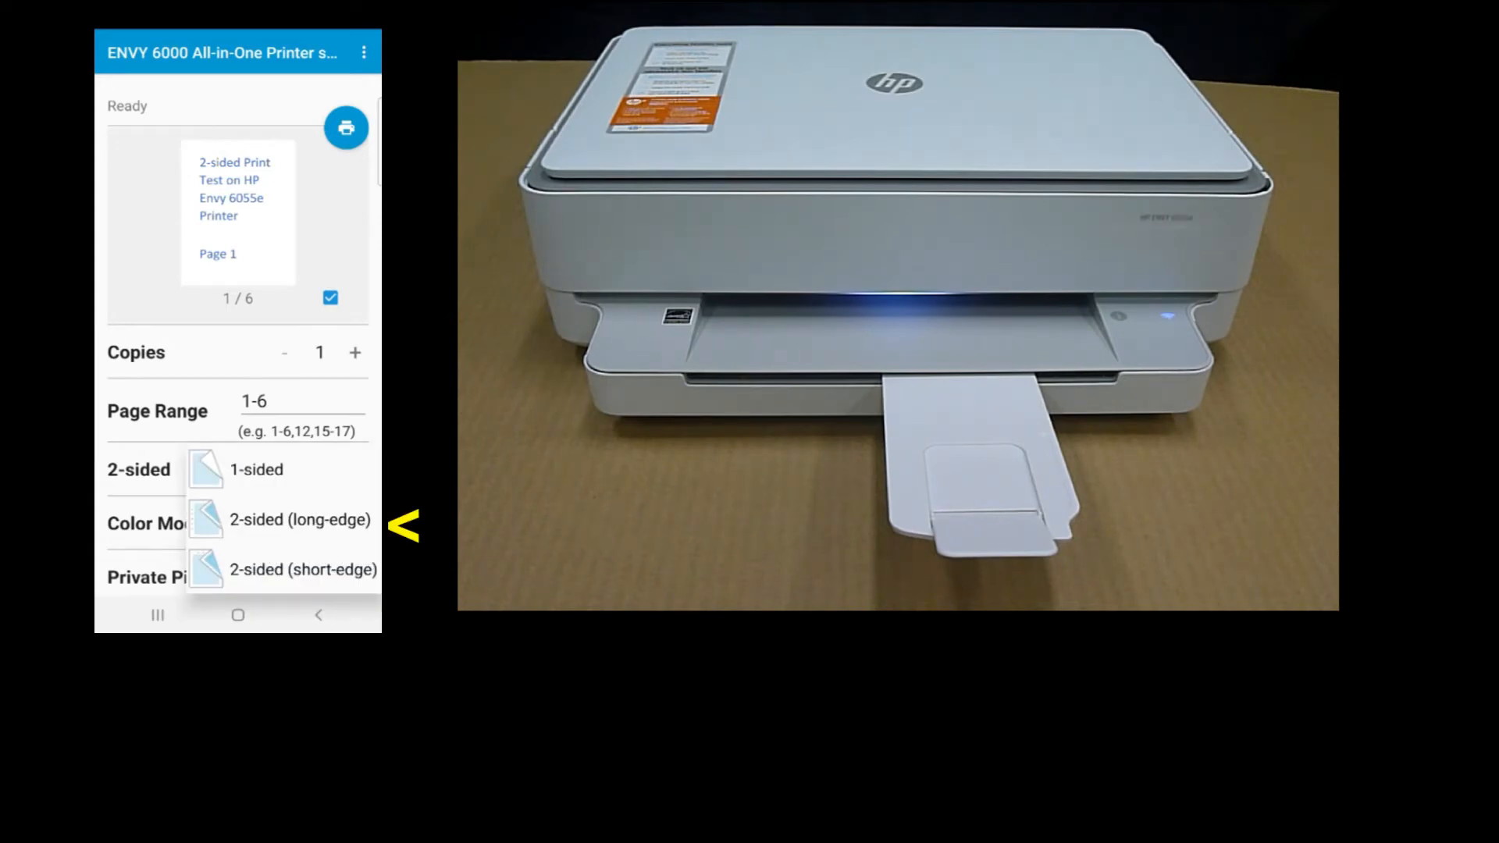
{"action": "left_click", "coordinate": [299, 520]}
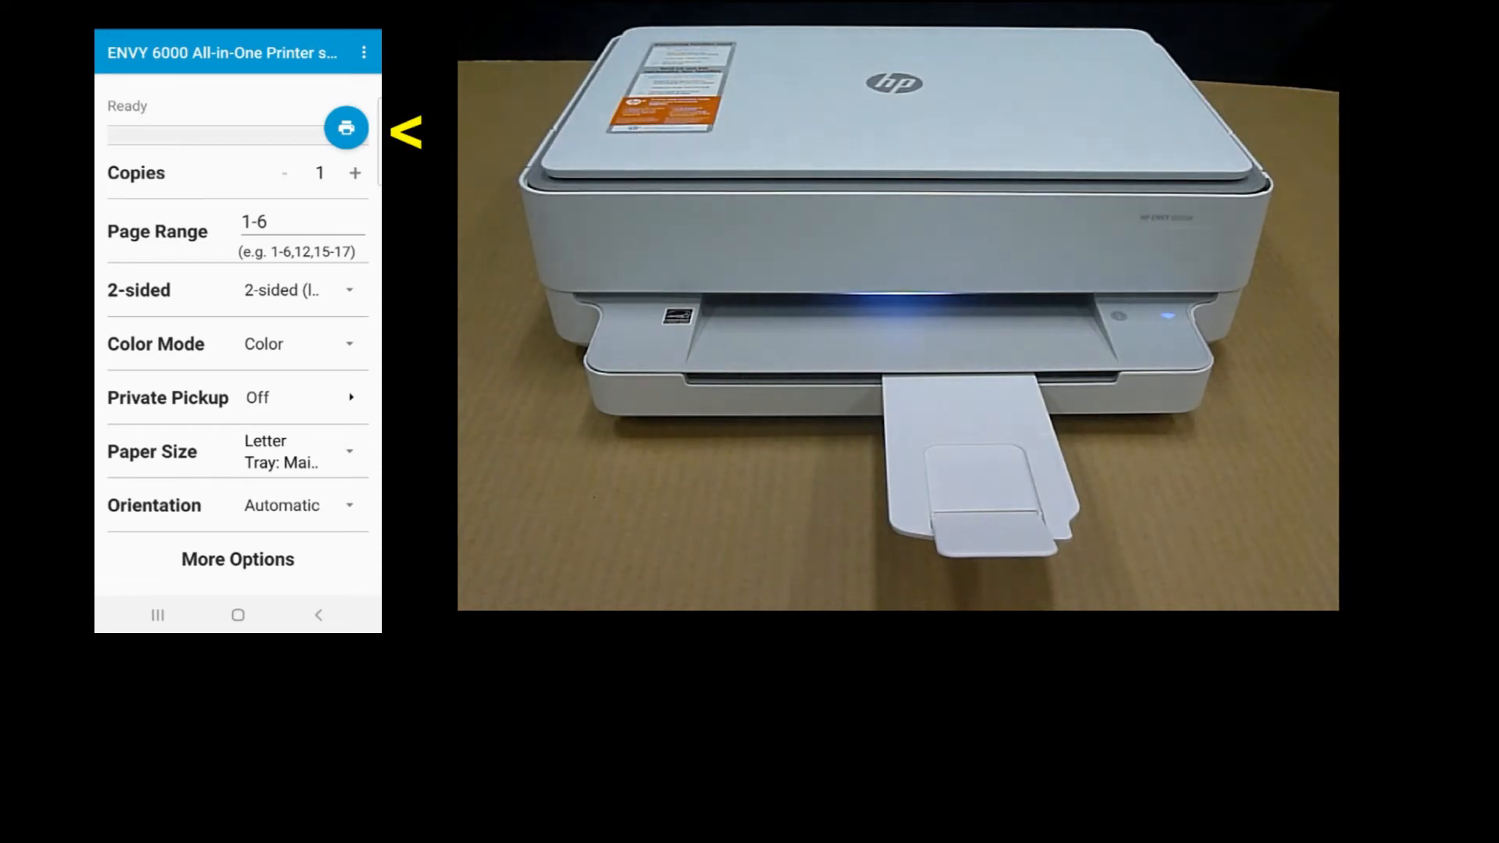
Step: Send the six-page job to the ENVY printer and dismiss the service notification
{"action": "left_click", "coordinate": [346, 127]}
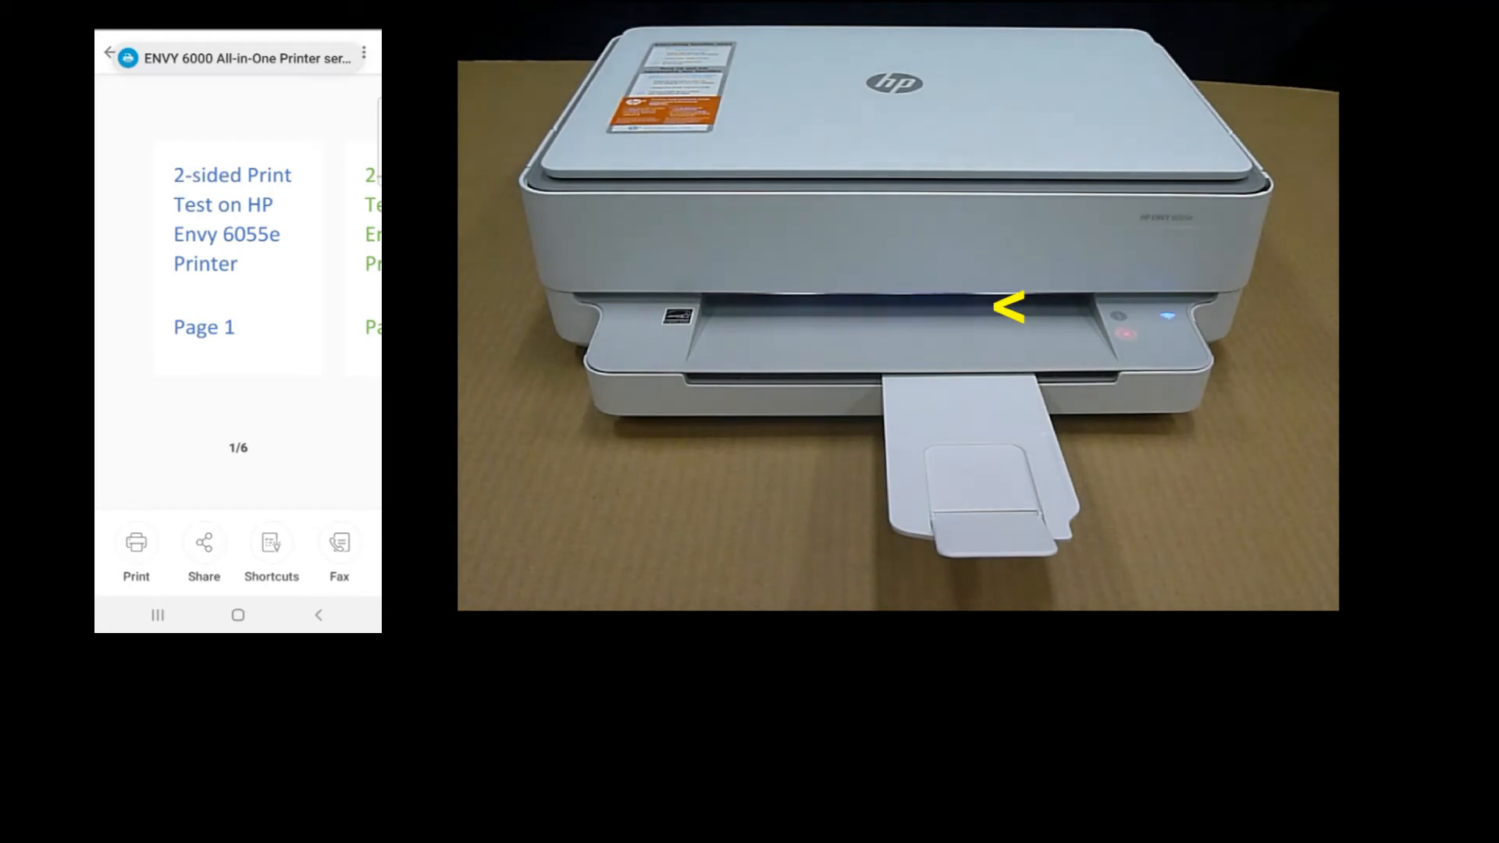
{"action": "left_click", "coordinate": [136, 542]}
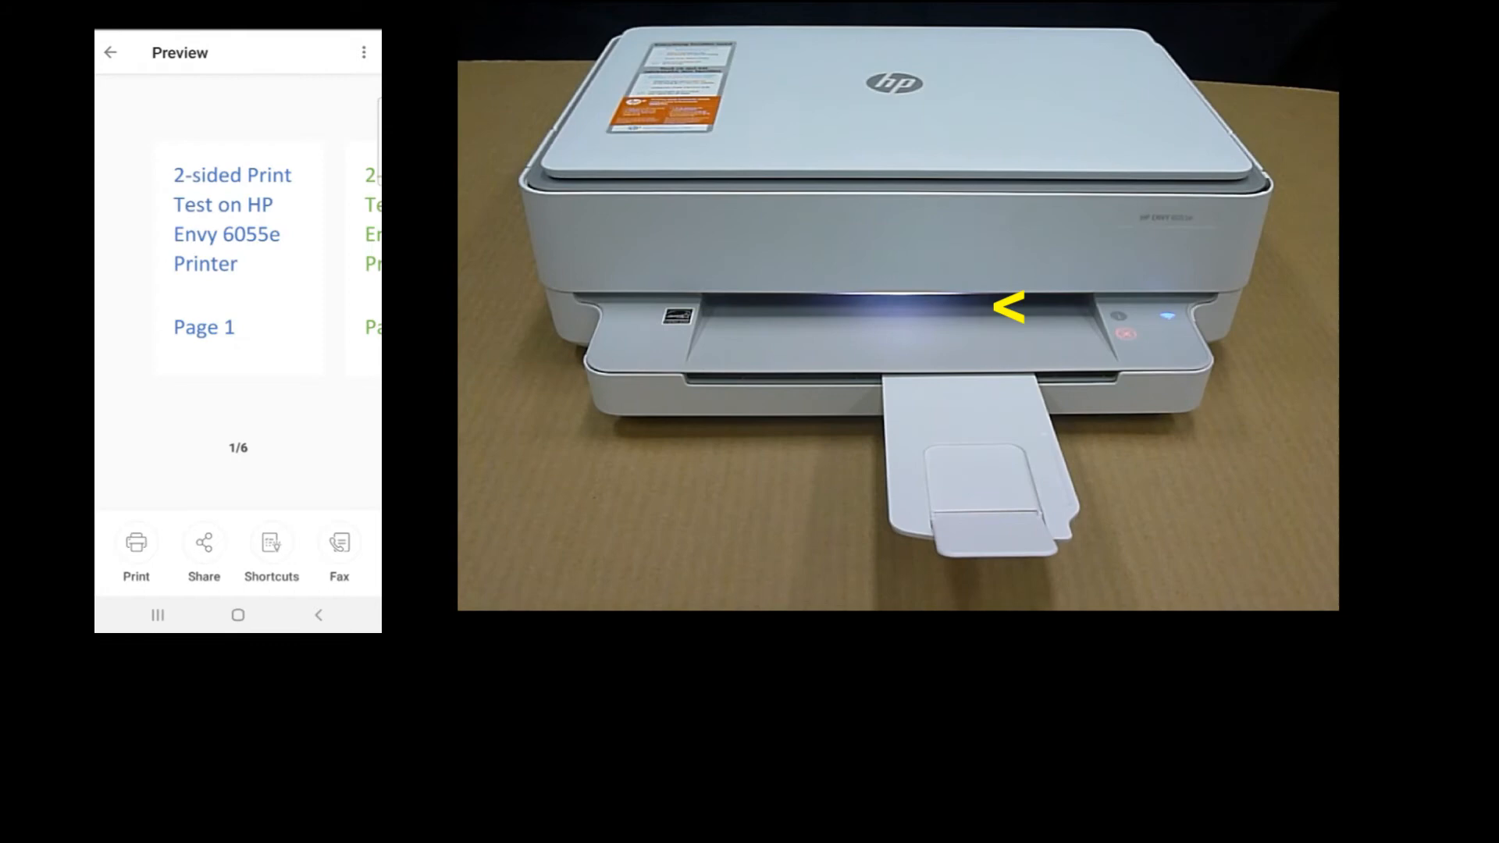